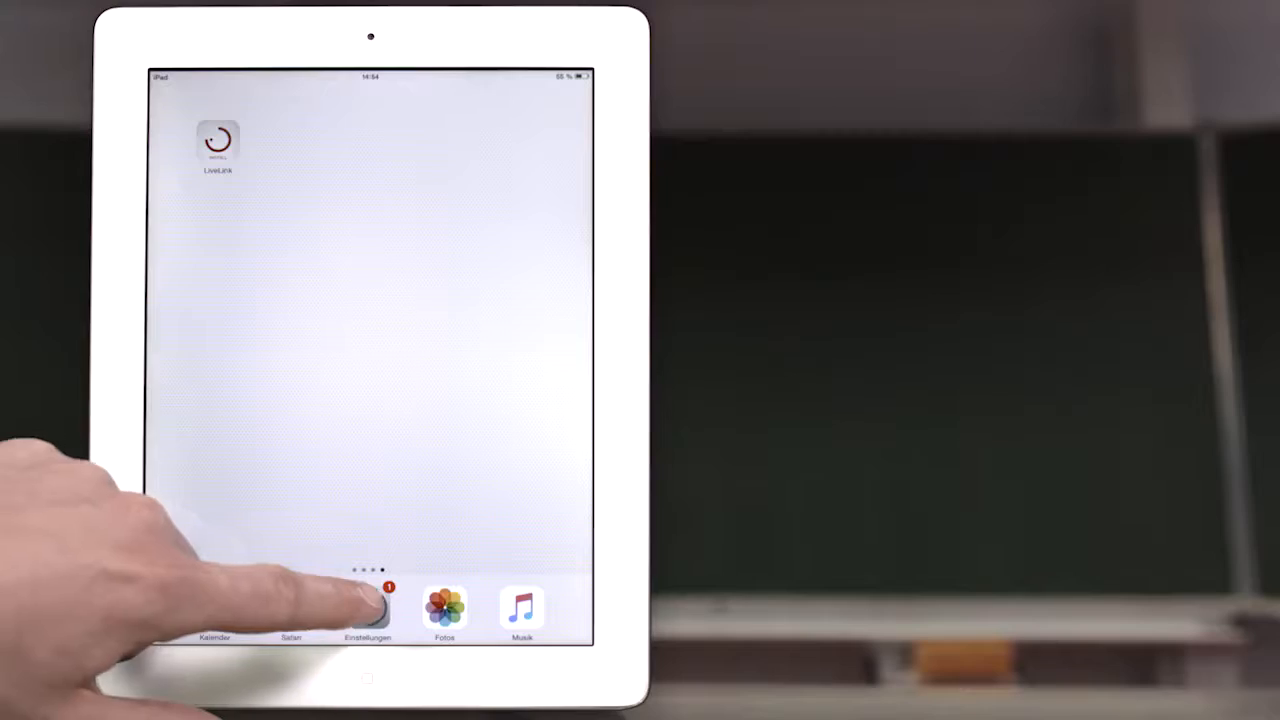
# Launch LiveLink from the home screen to reach the Administrator start screen
pyautogui.click(368, 608)
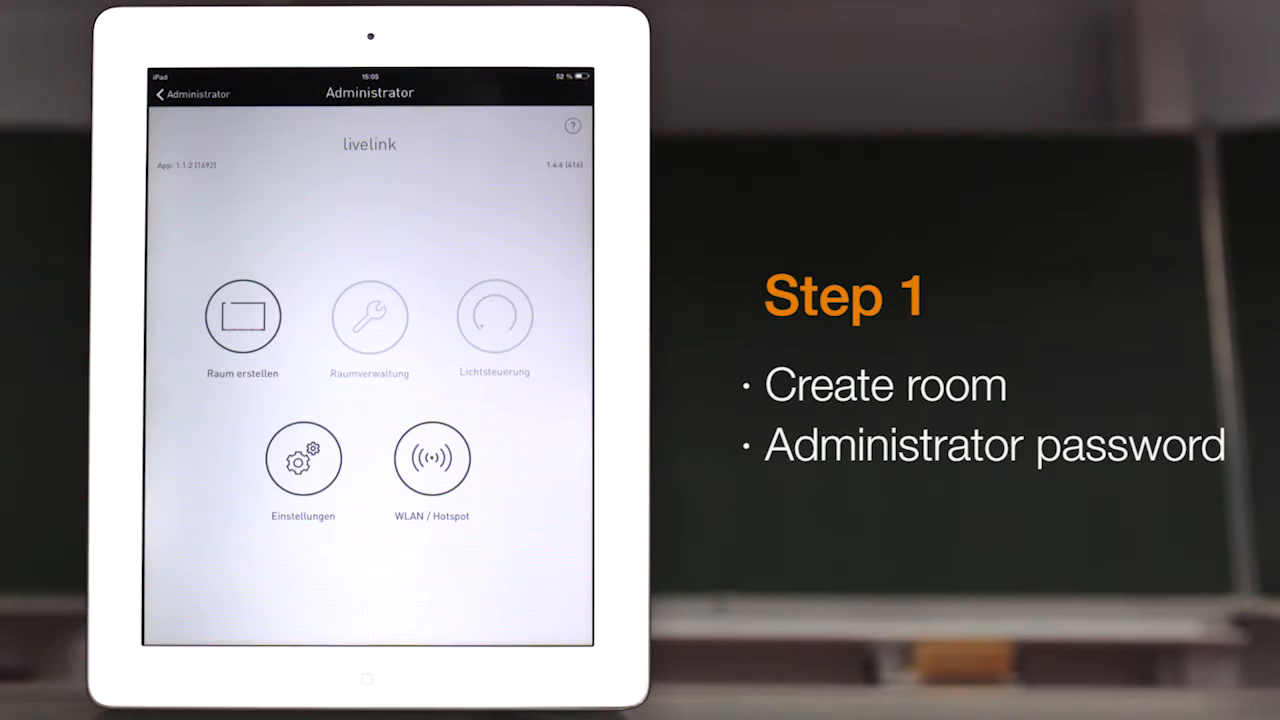
# Start a new room via Raum erstellen and review the detected Leuchten and Sensoren
pyautogui.click(240, 316)
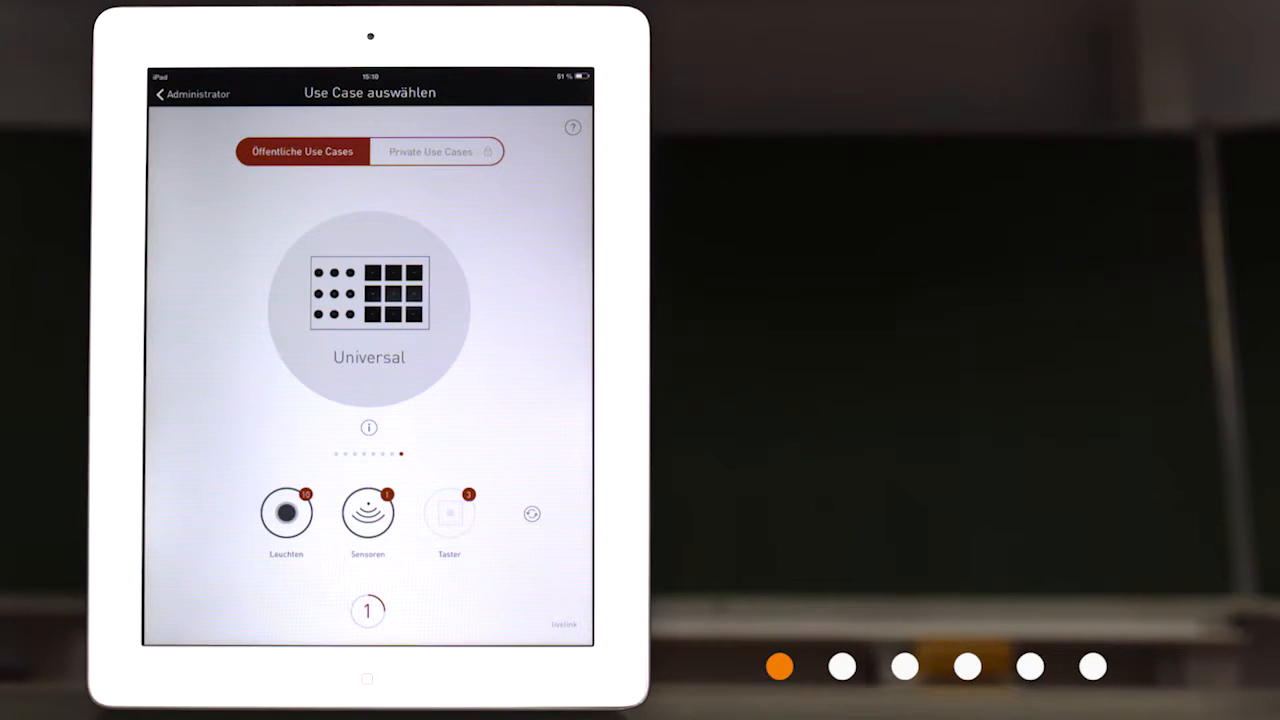
pyautogui.click(286, 512)
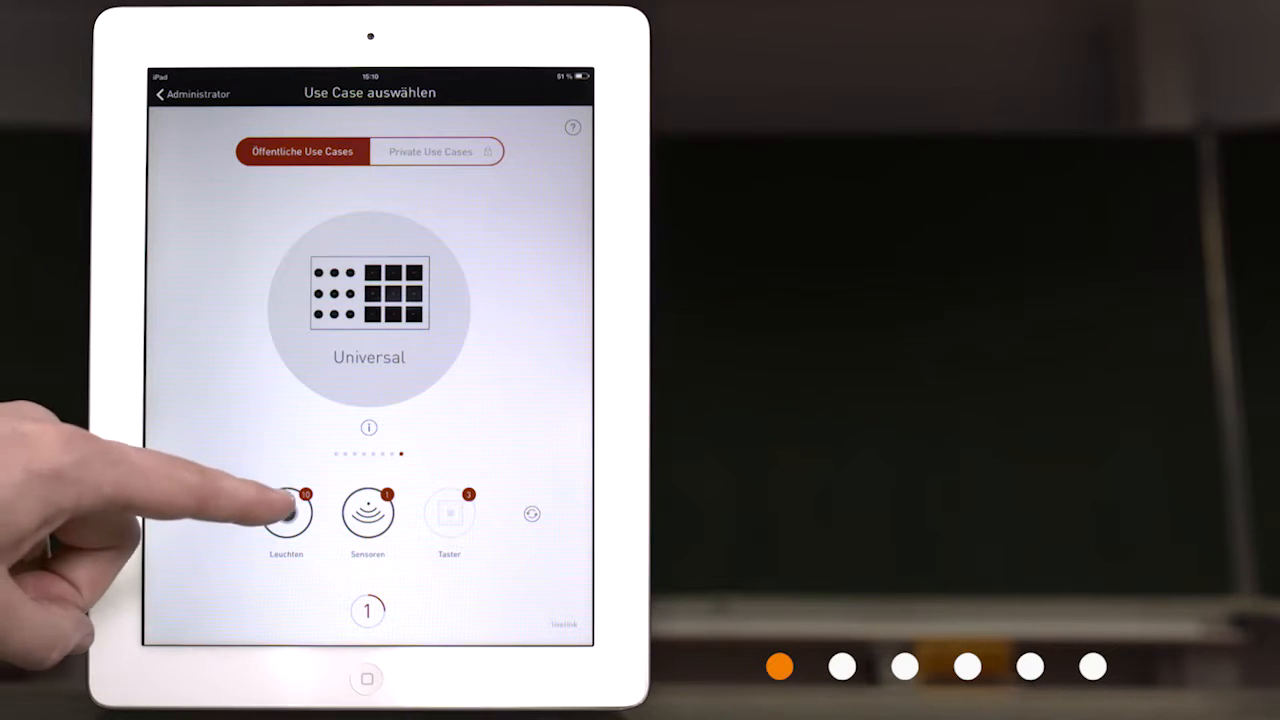
pyautogui.click(286, 512)
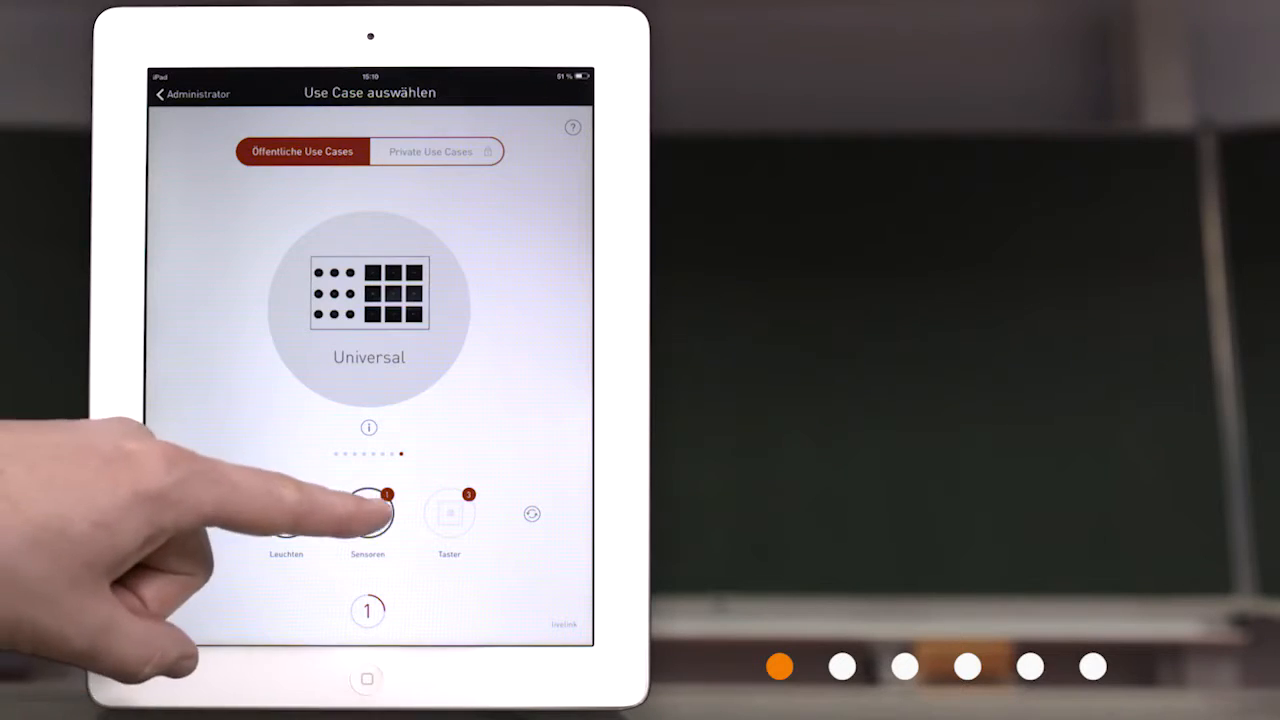
pyautogui.click(286, 512)
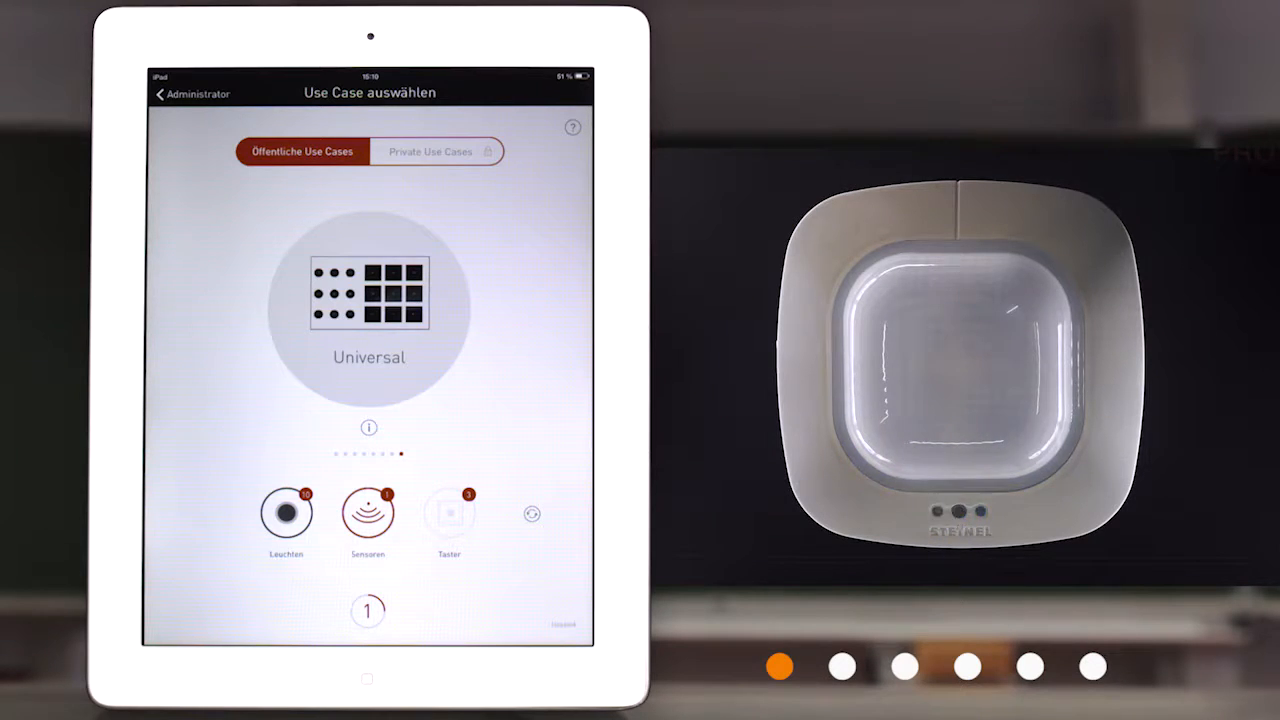
# Select the Klassenraum use case to open its room layout
pyautogui.hscroll(-3)
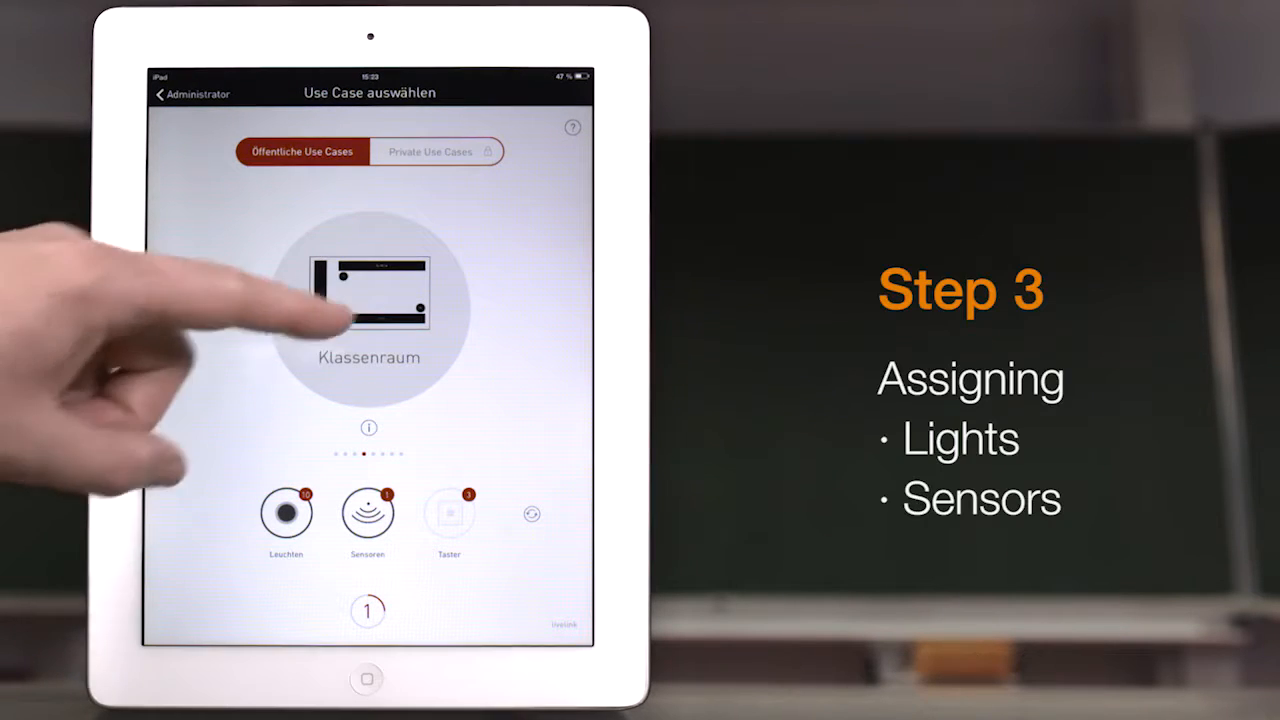
pyautogui.click(368, 300)
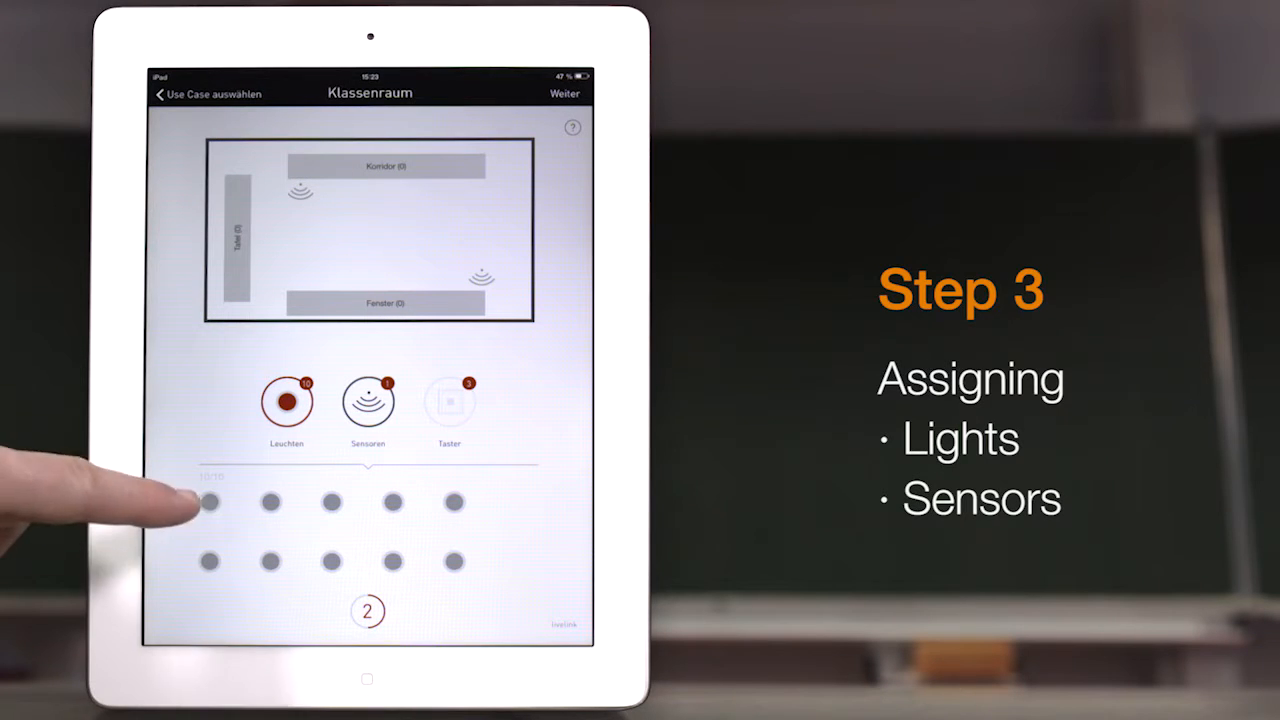
# Assign the three detected devices to the Korridor, Tafel and Fenster zones
pyautogui.click(208, 502)
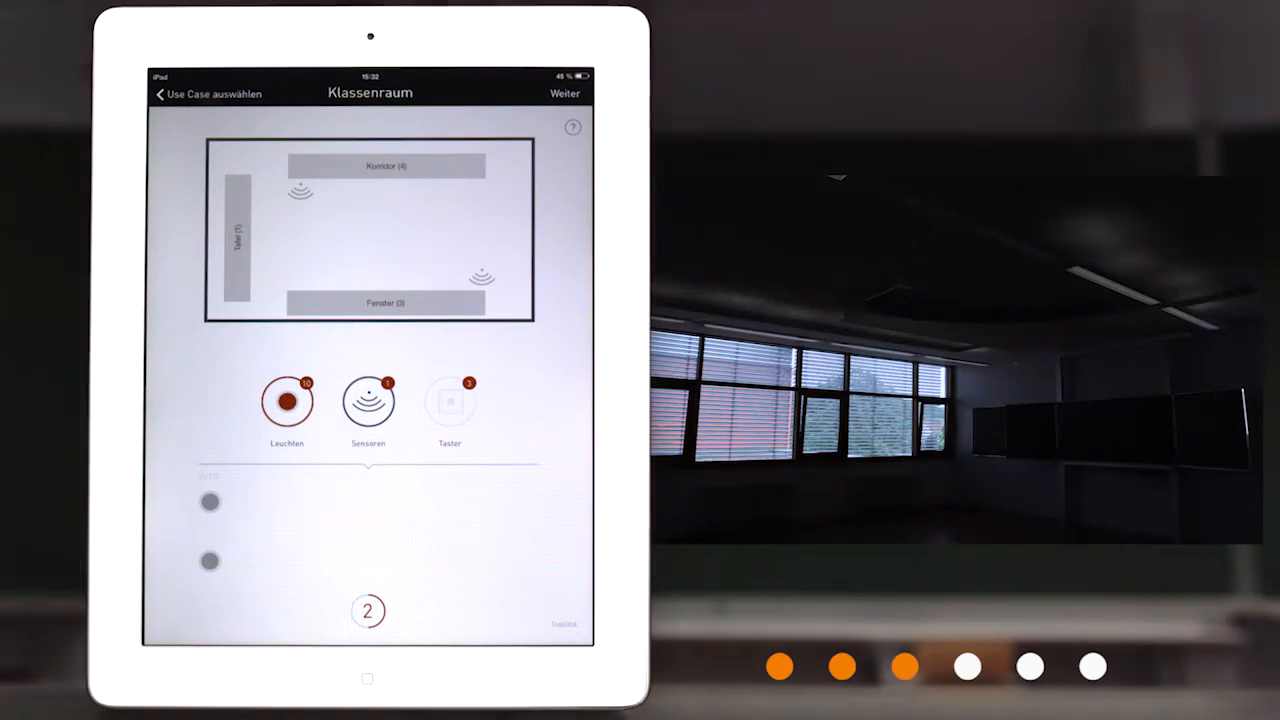
pyautogui.click(208, 500)
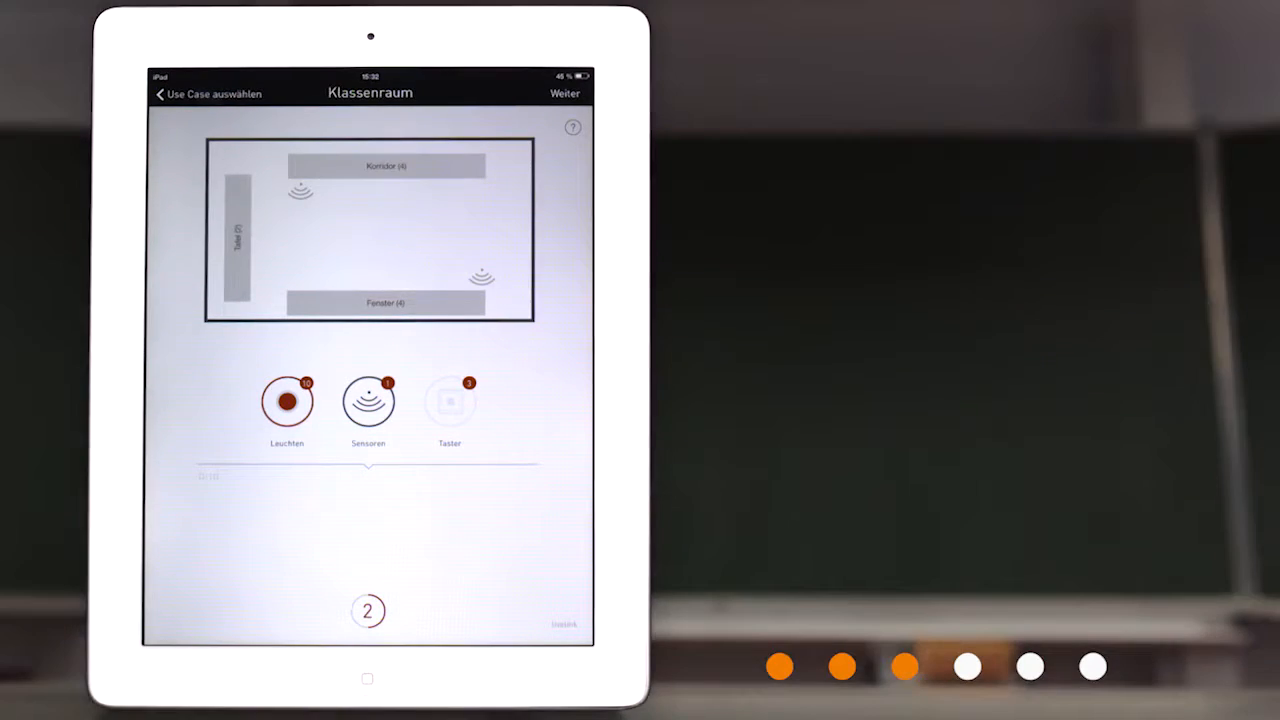
pyautogui.click(368, 404)
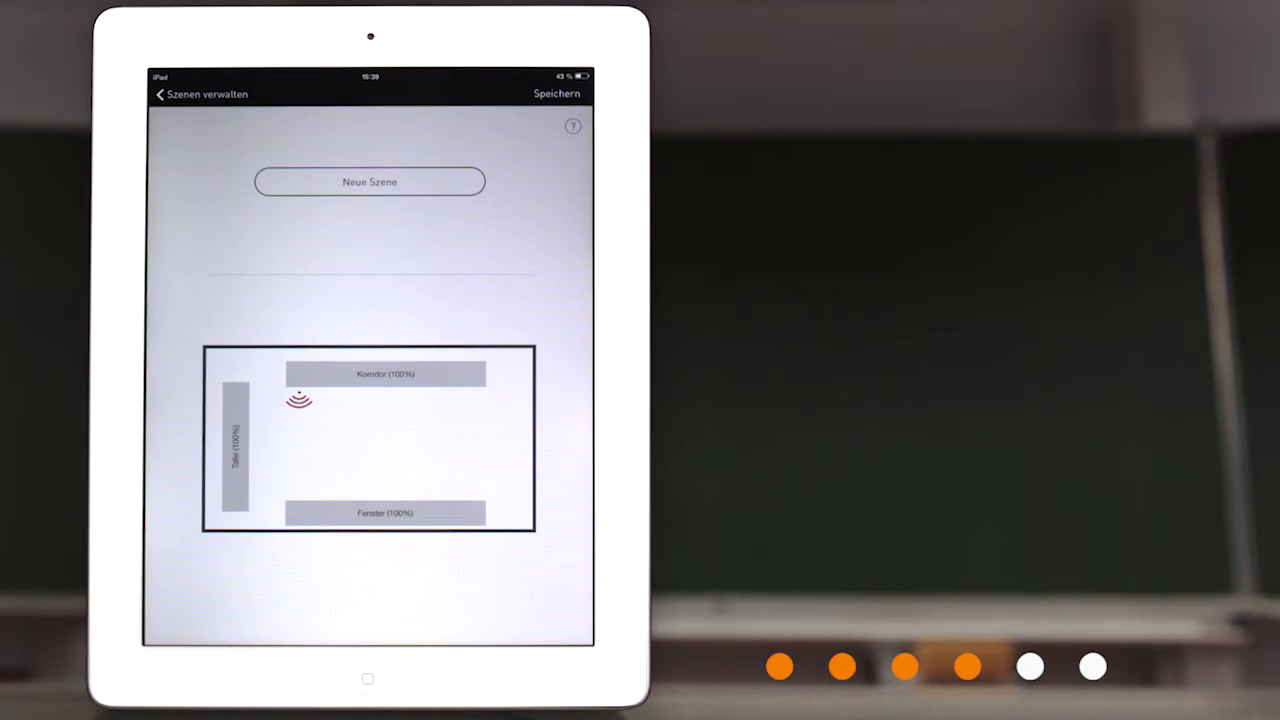
# Create the Präsentation scene, choosing a light group and dialing in its brightness
pyautogui.click(368, 180)
pyautogui.write('Pr')
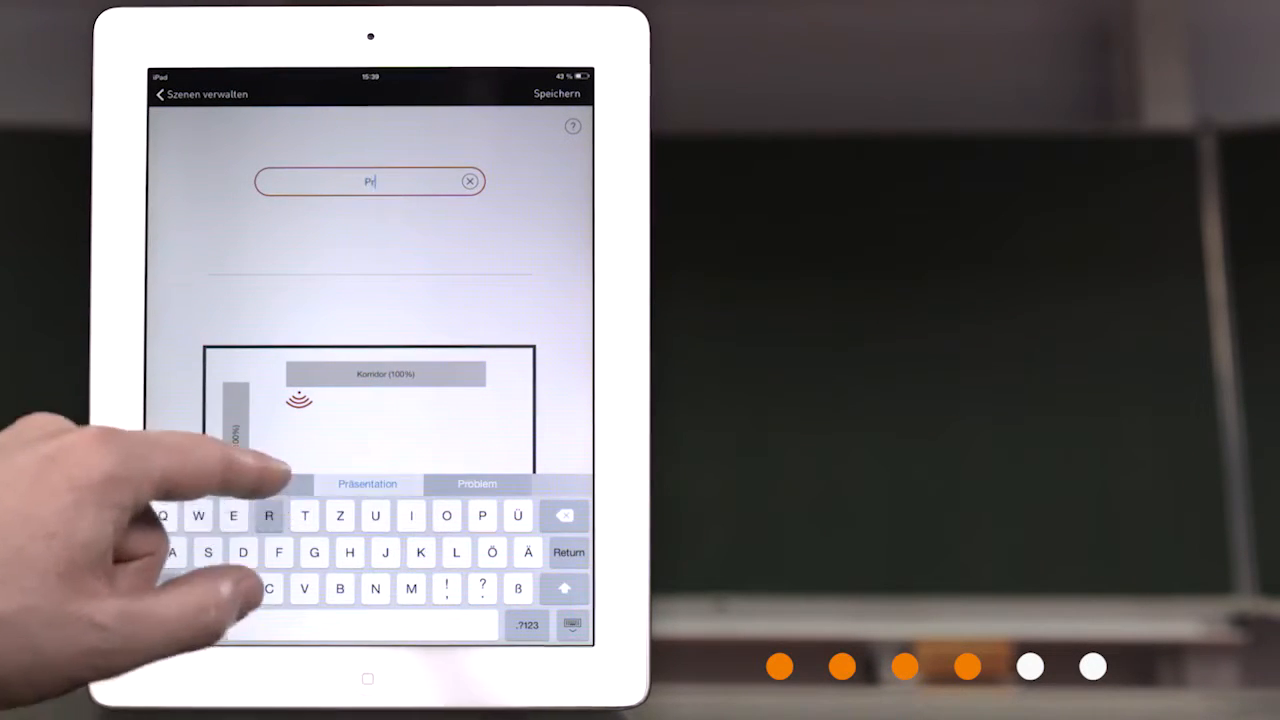
pyautogui.click(368, 482)
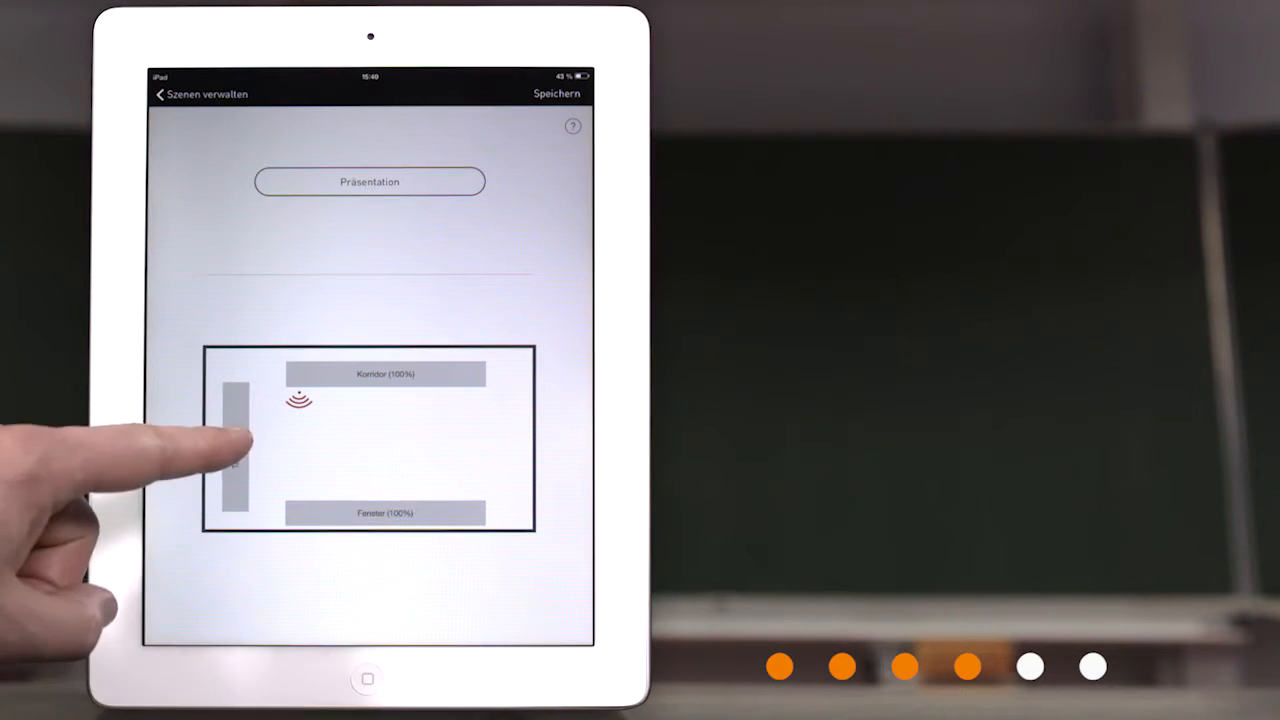
pyautogui.click(234, 464)
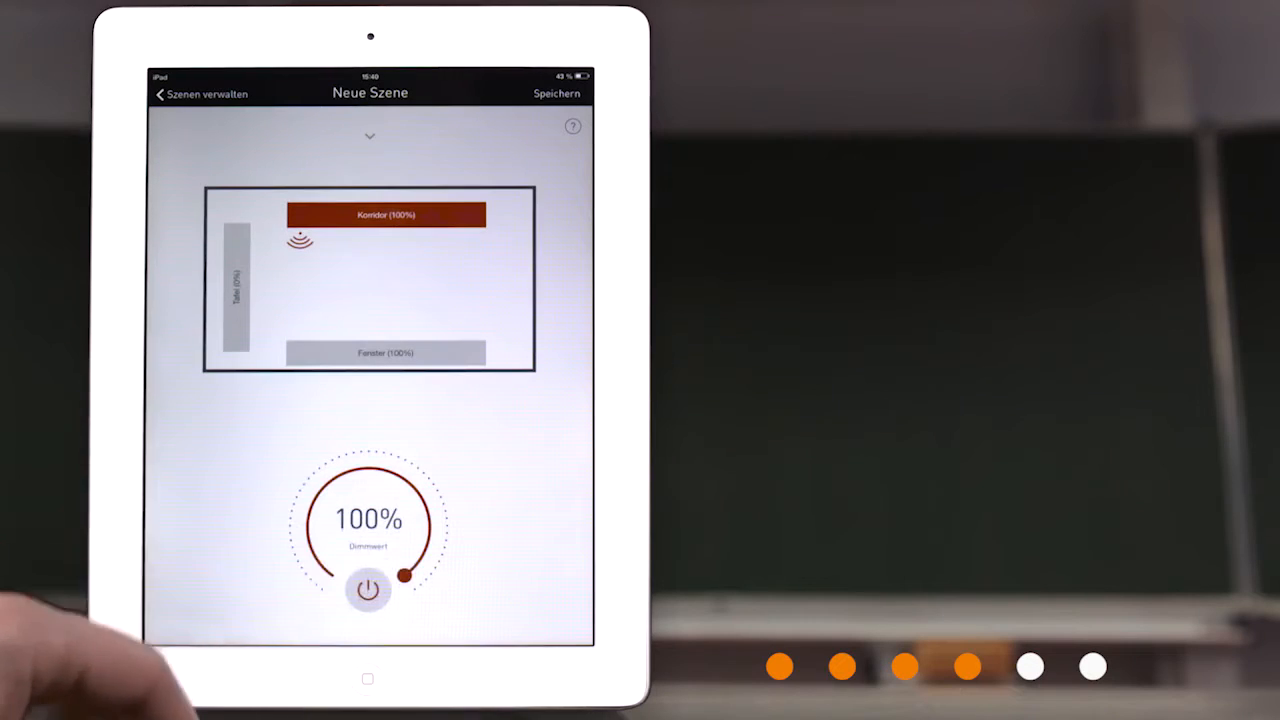
pyautogui.moveTo(402, 576); pyautogui.dragTo(368, 580)
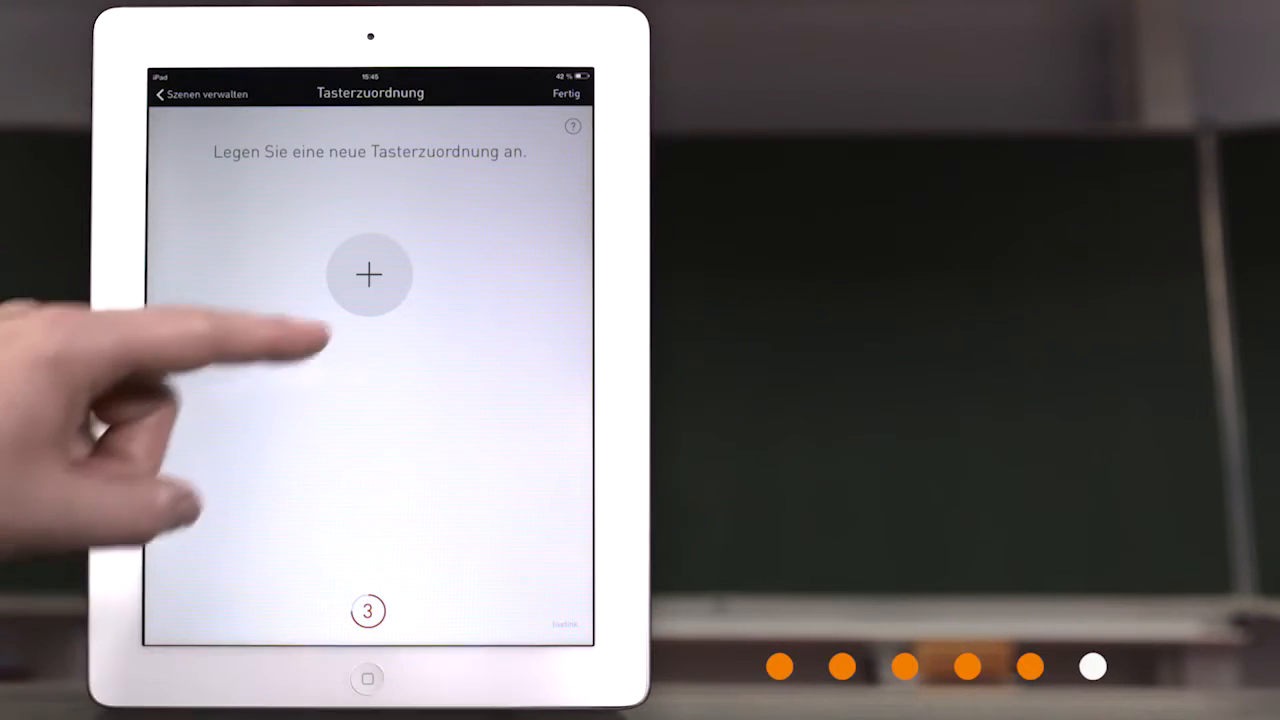
# Add the four button assignments Präsentation, Aus, Tafel and Automatik and confirm with Fertig
pyautogui.click(368, 276)
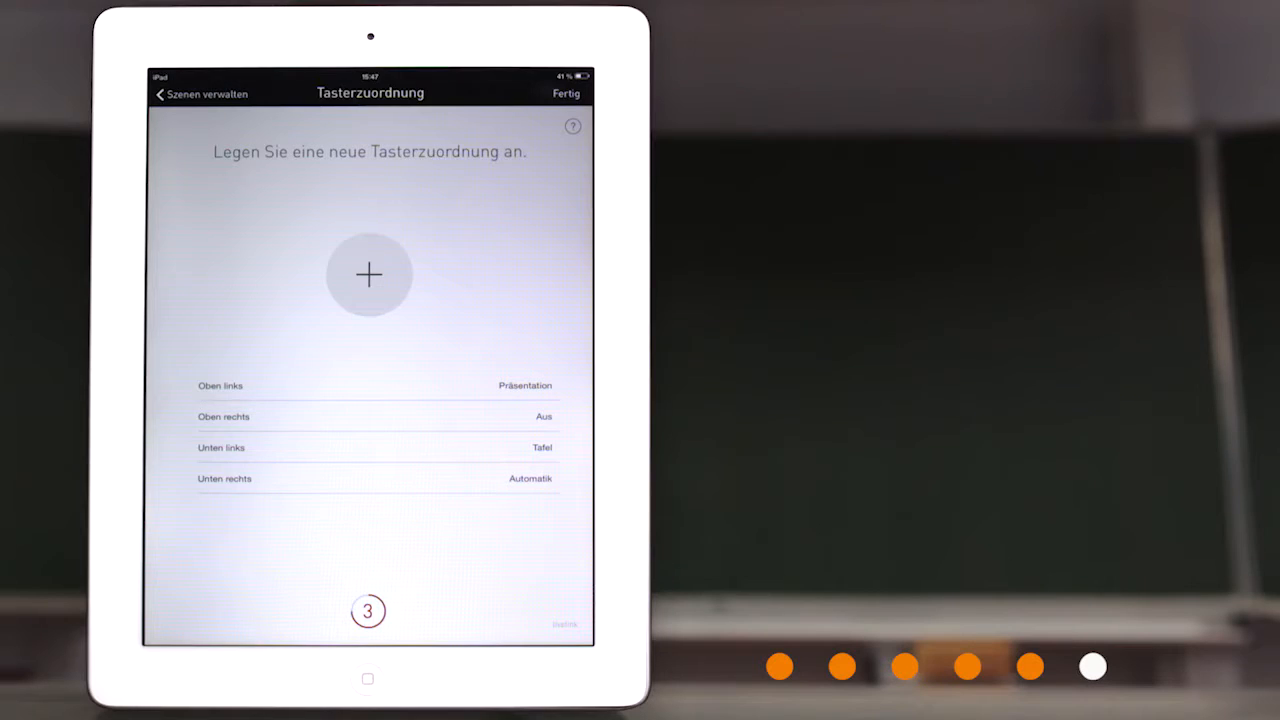
pyautogui.click(368, 274)
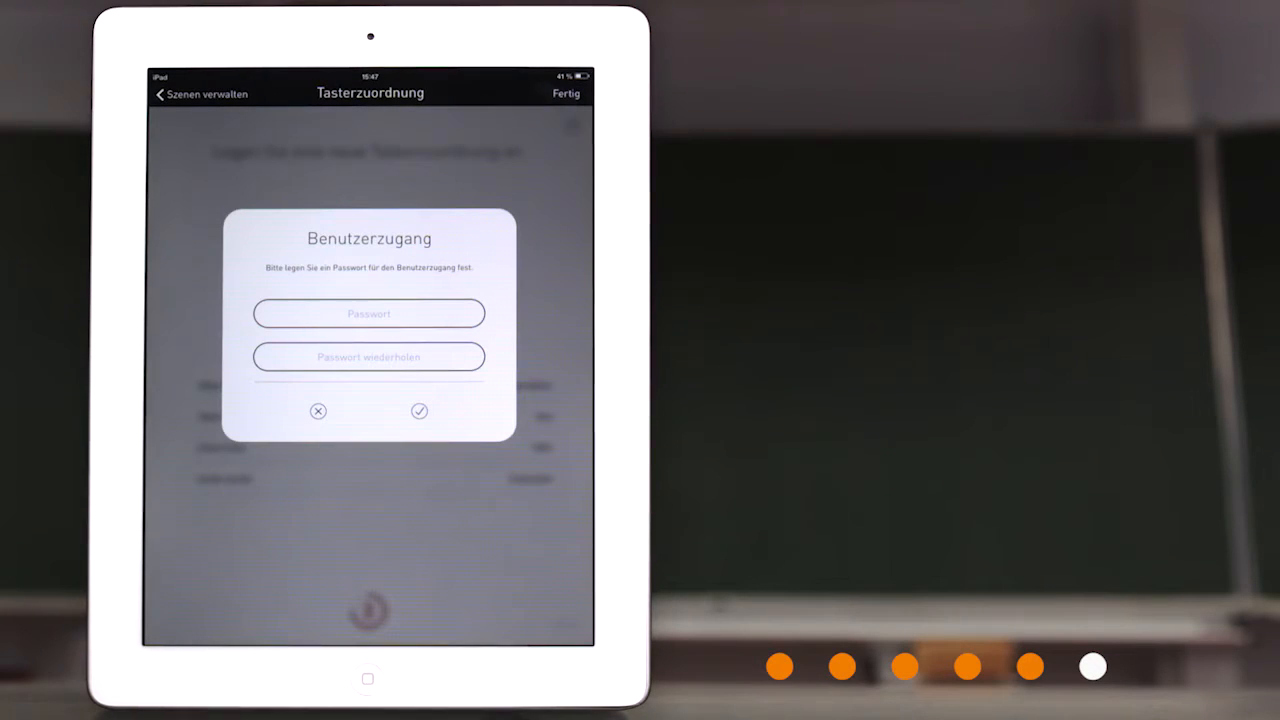
# Set the Benutzerzugang password and name the room Klassenraum
pyautogui.click(368, 312)
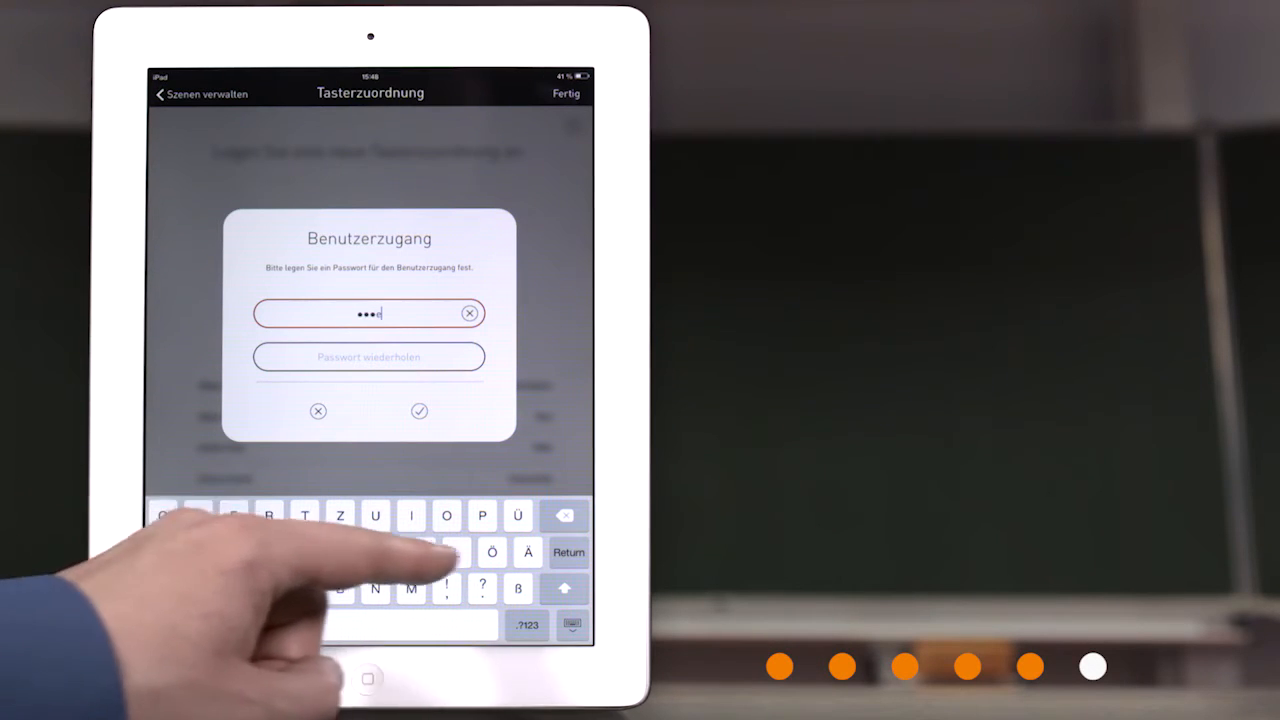
pyautogui.click(420, 412)
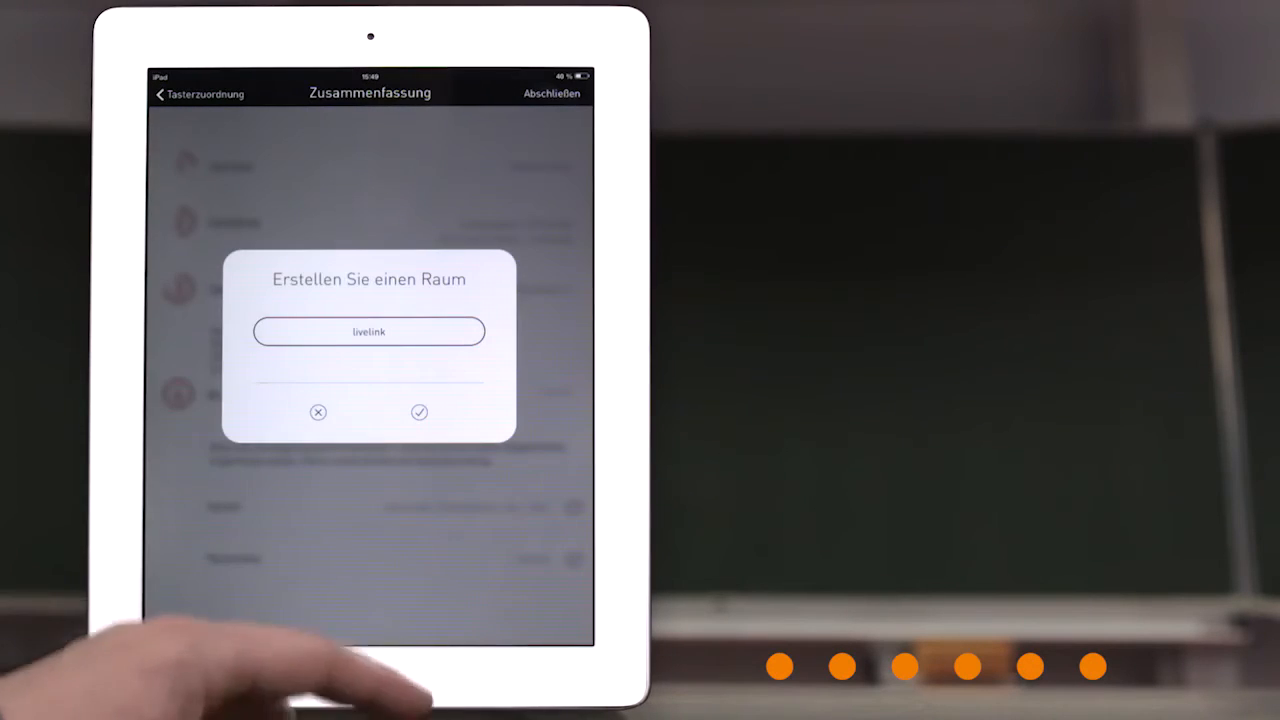
pyautogui.write('Klassenra')
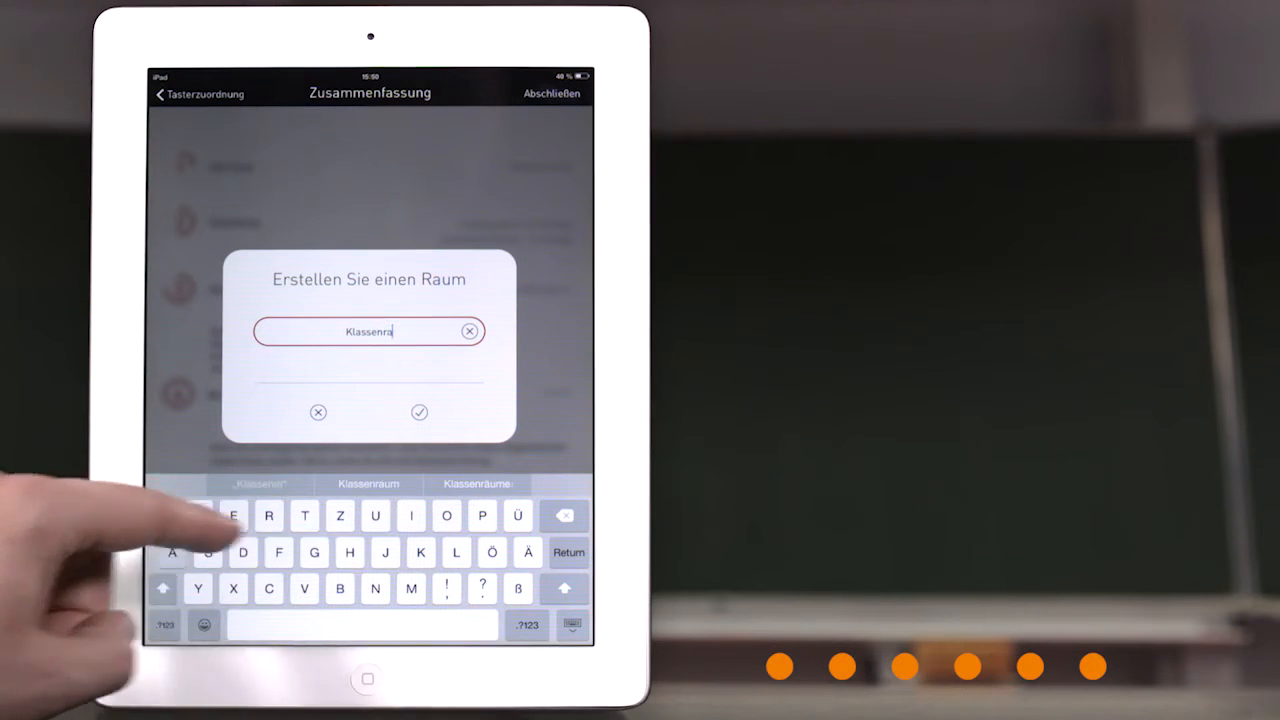
pyautogui.click(420, 412)
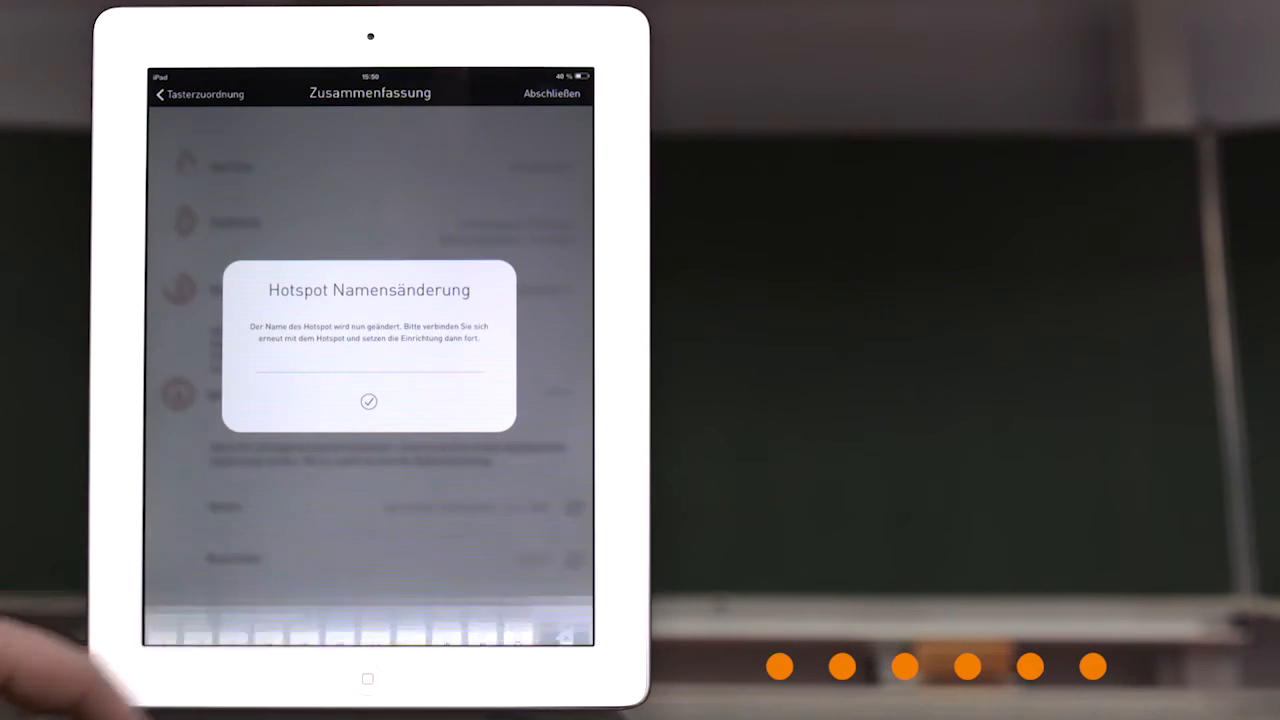